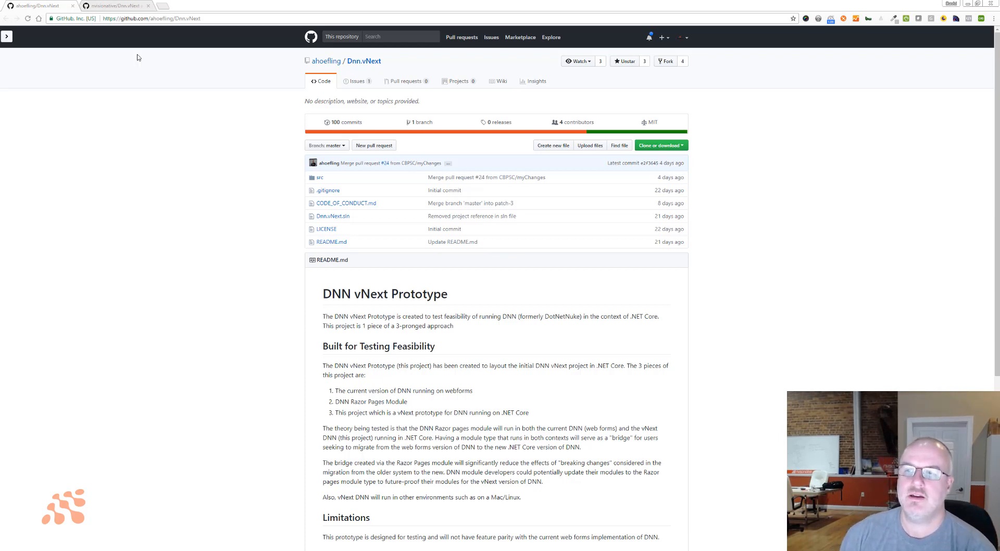
mouse_move(364, 61)
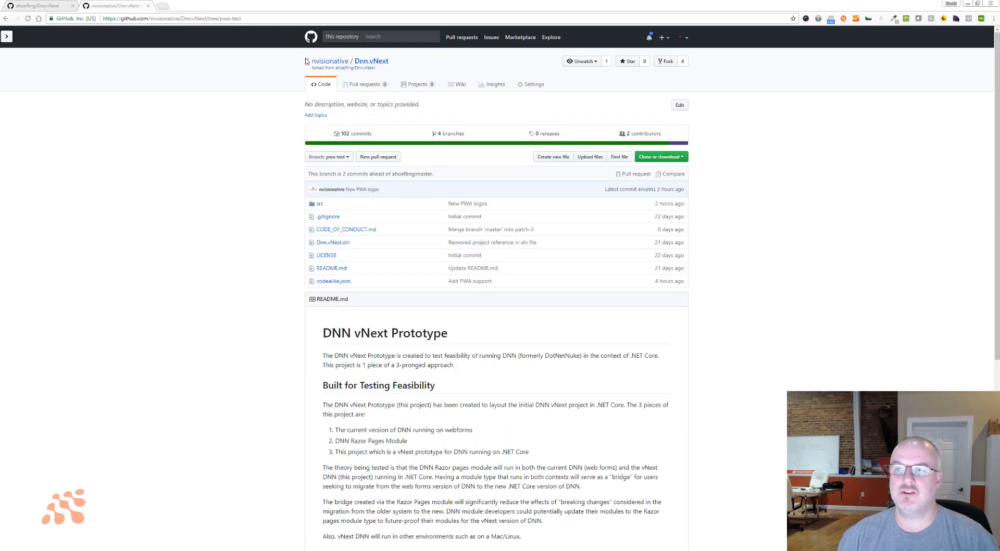
mouse_move(371, 61)
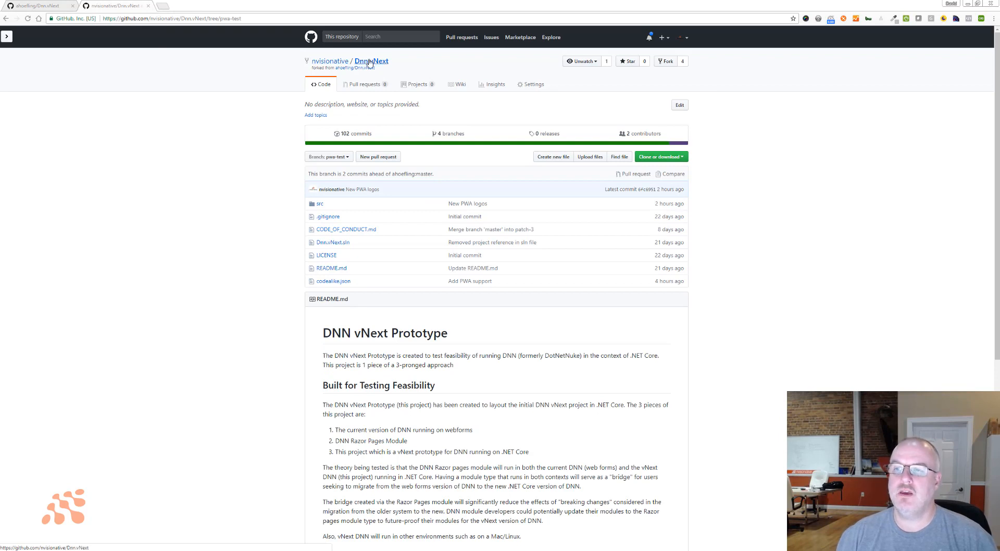
mouse_move(386, 66)
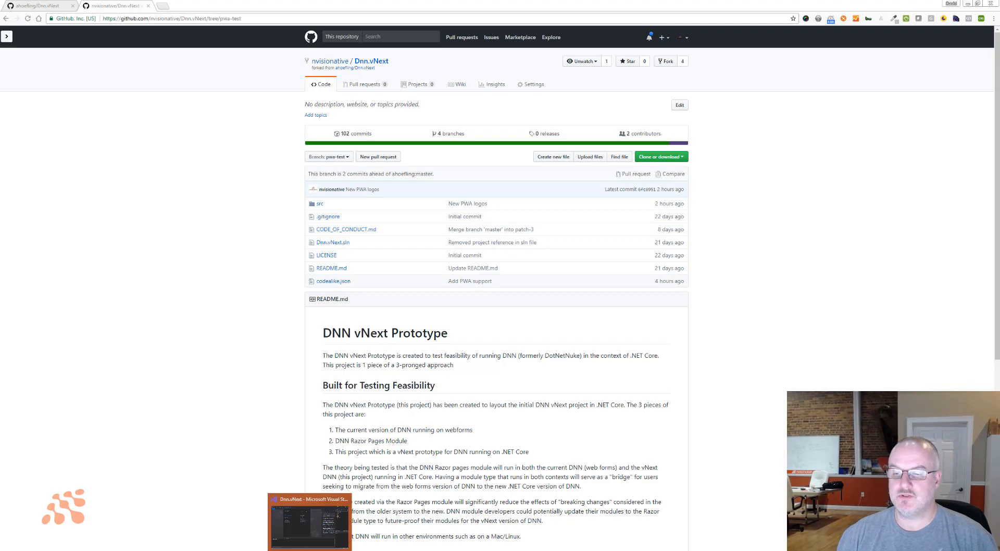
Step: Bring the Dnn.vNext solution forward with its Controllers, Data, Migrations, Models and Pages visible
left_click(309, 522)
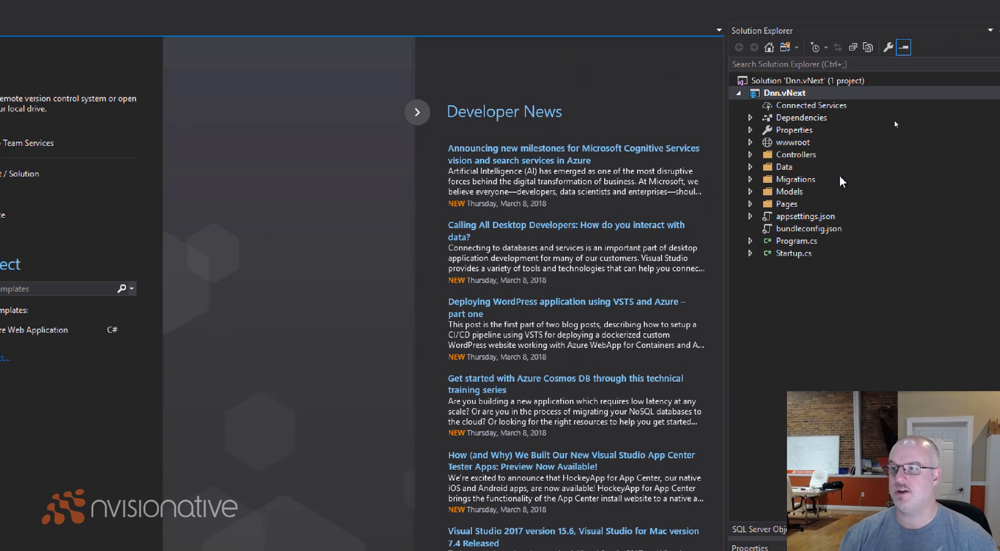
mouse_move(750, 151)
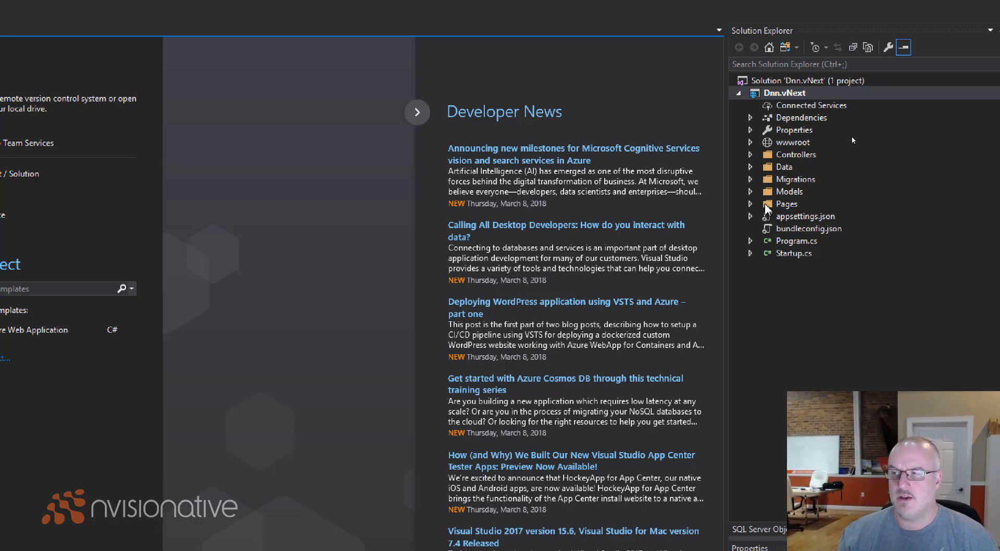
mouse_move(794, 260)
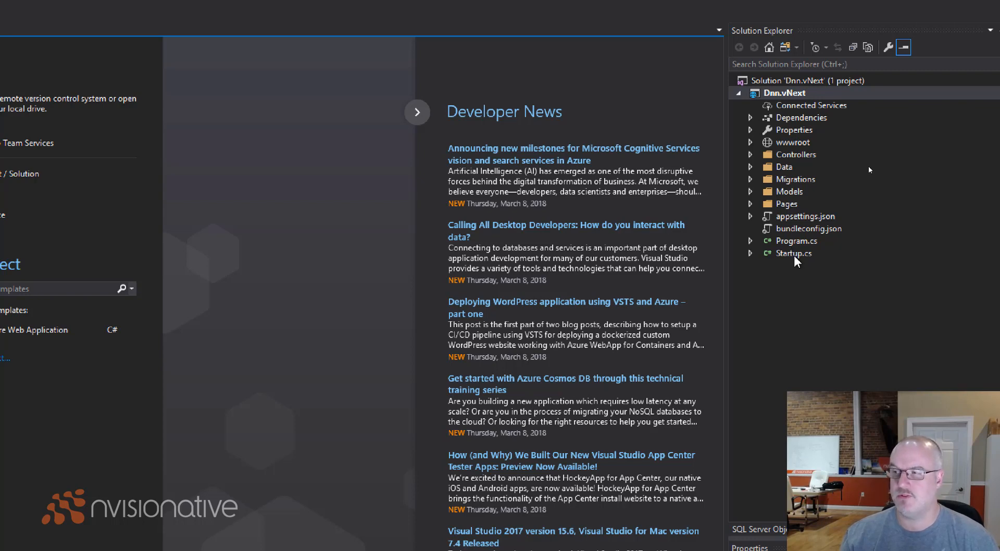
mouse_move(789, 240)
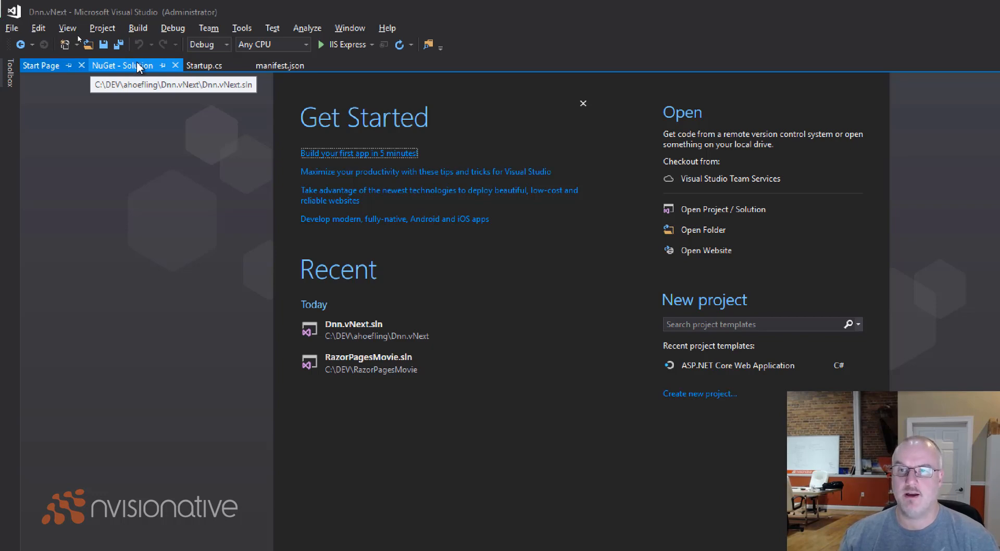
Step: Show the five installed NuGet packages and select WebEssentials.AspNetCore.PWA for its details
left_click(121, 65)
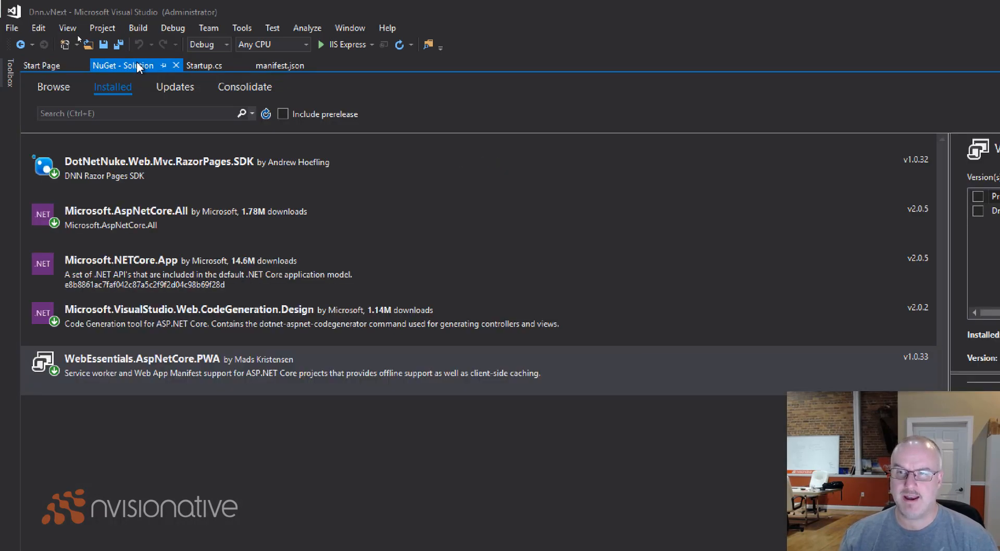
mouse_move(268, 364)
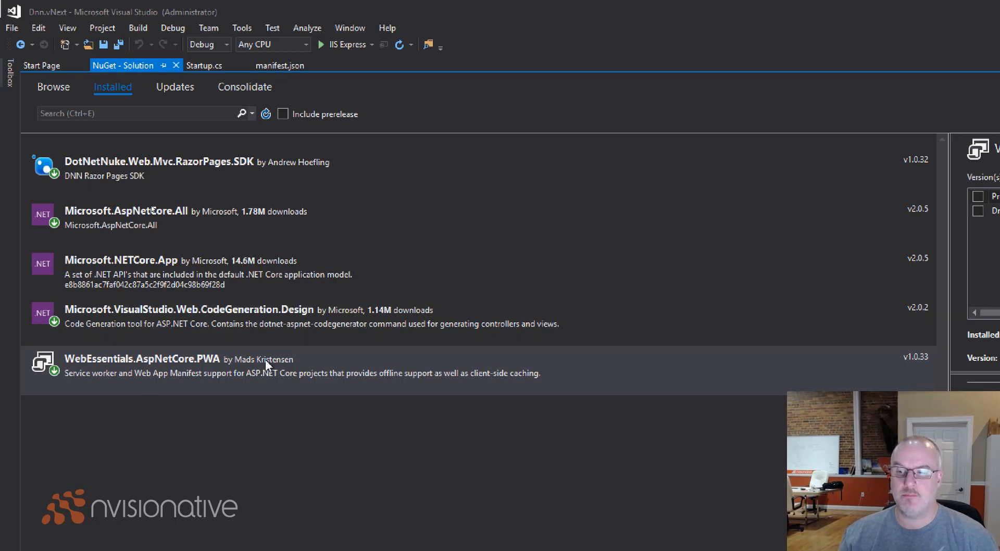
mouse_move(197, 396)
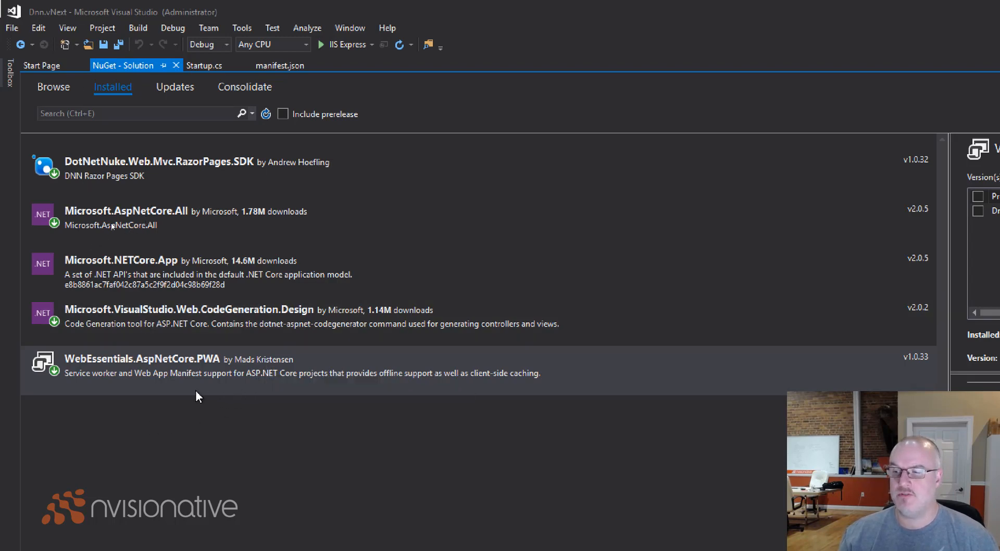
mouse_move(153, 381)
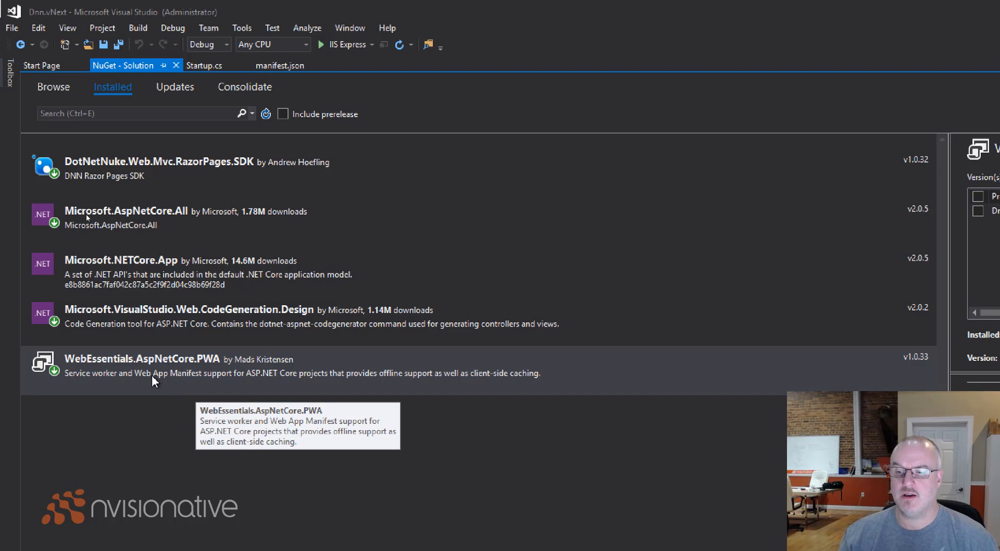
mouse_move(175, 385)
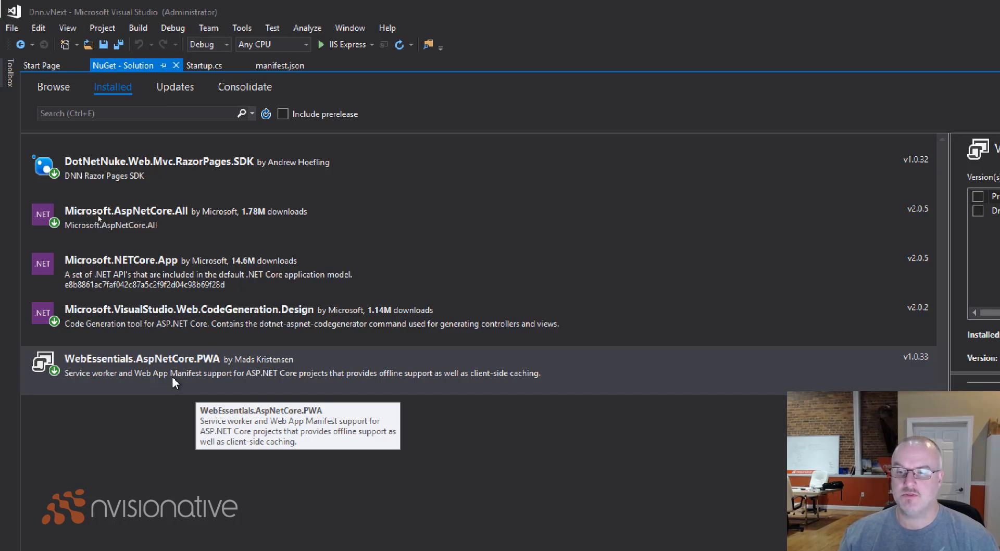
mouse_move(177, 388)
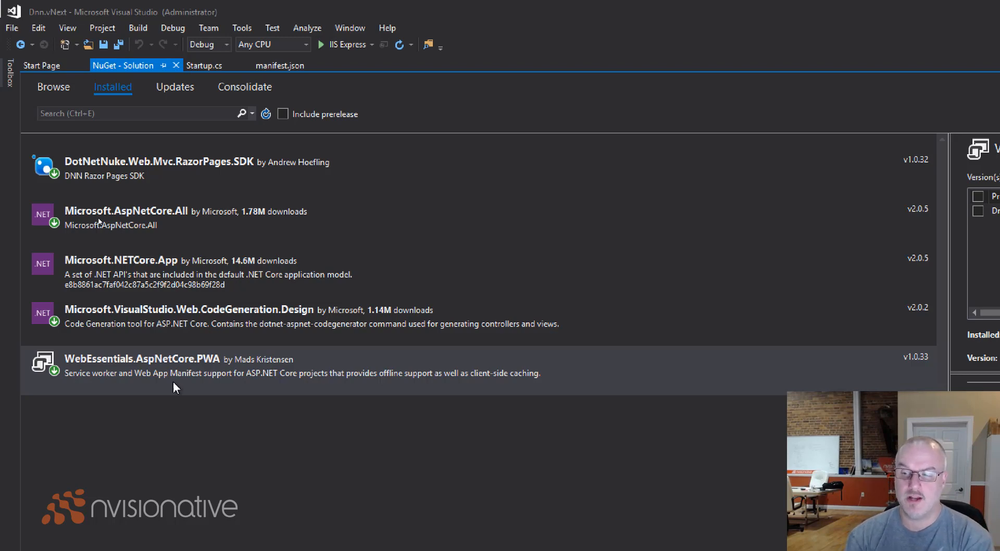
mouse_move(598, 354)
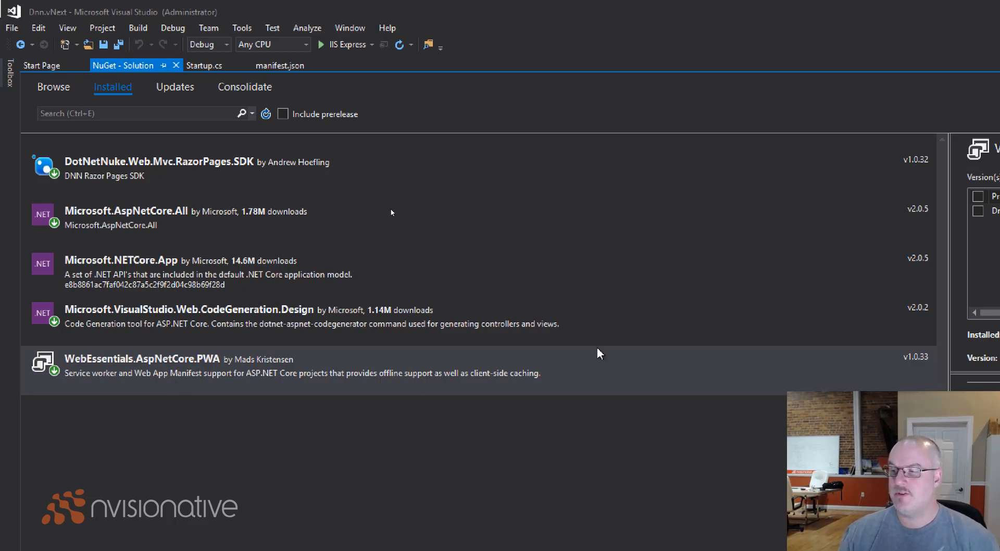
left_click(141, 359)
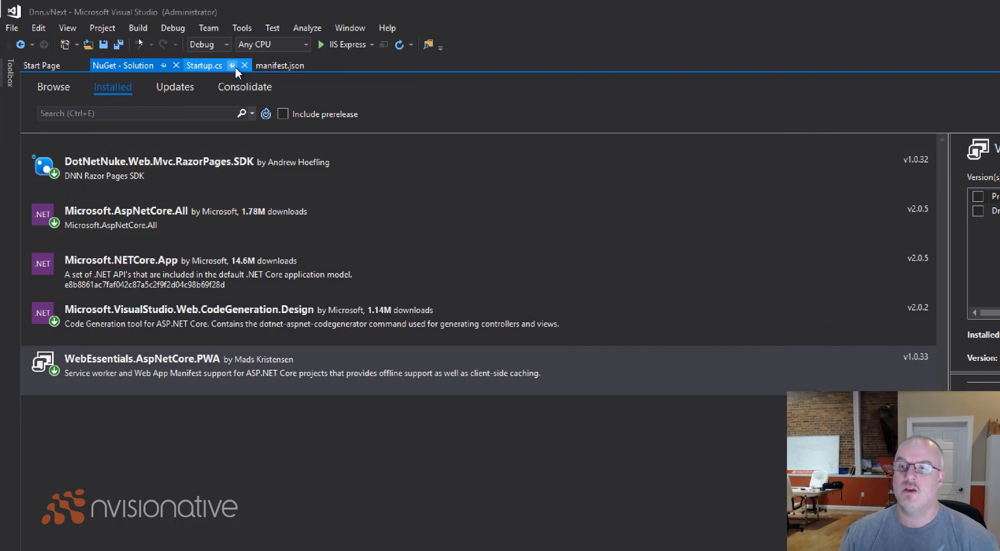
Step: Open wwwroot's manifest.json showing the DNN vNext PWA name, icons, standalone display and start URL
left_click(141, 358)
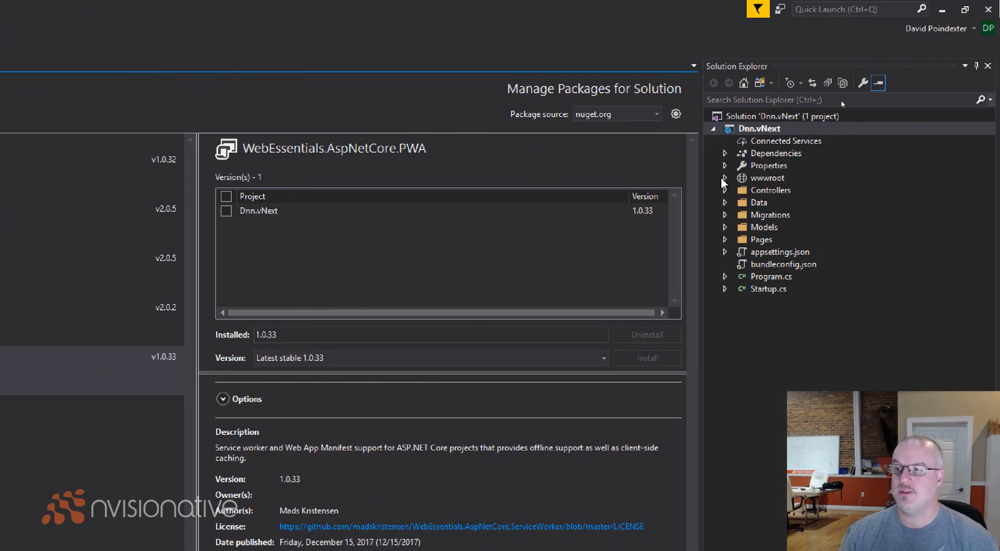
left_click(725, 178)
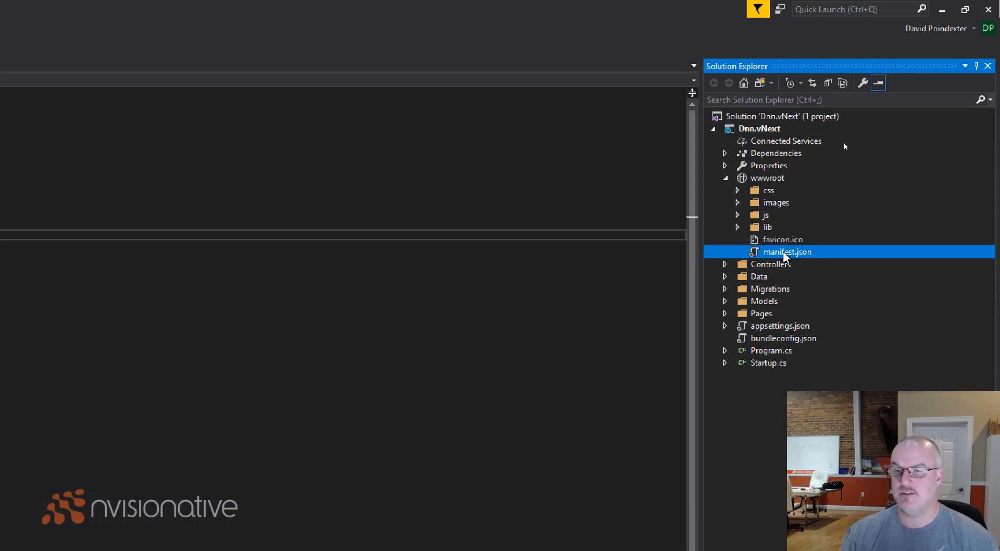
double_click(789, 251)
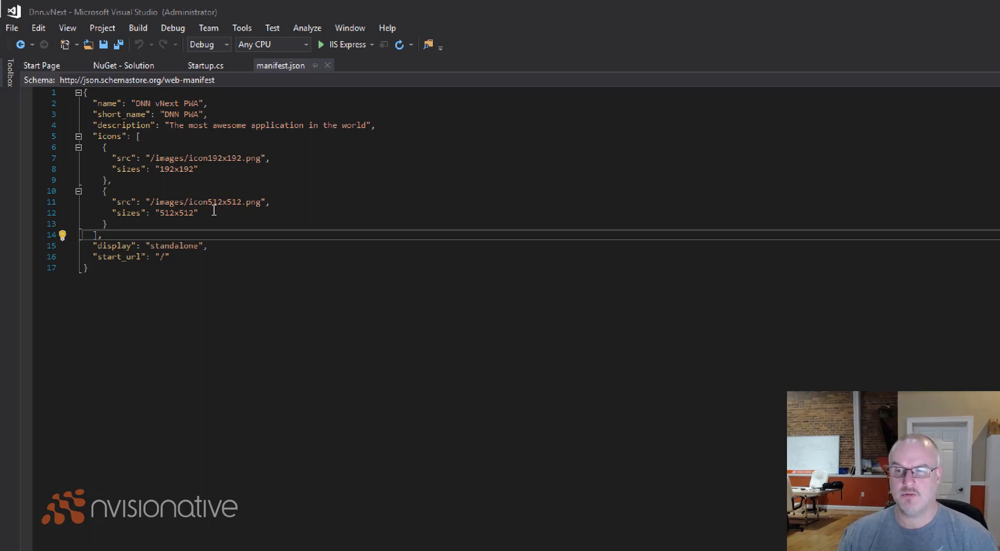
mouse_move(230, 185)
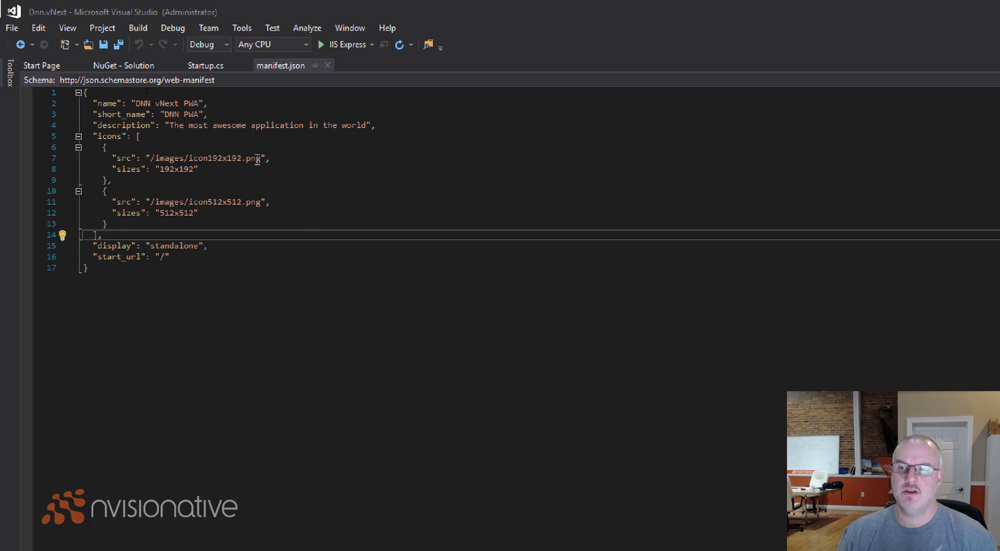
mouse_move(249, 203)
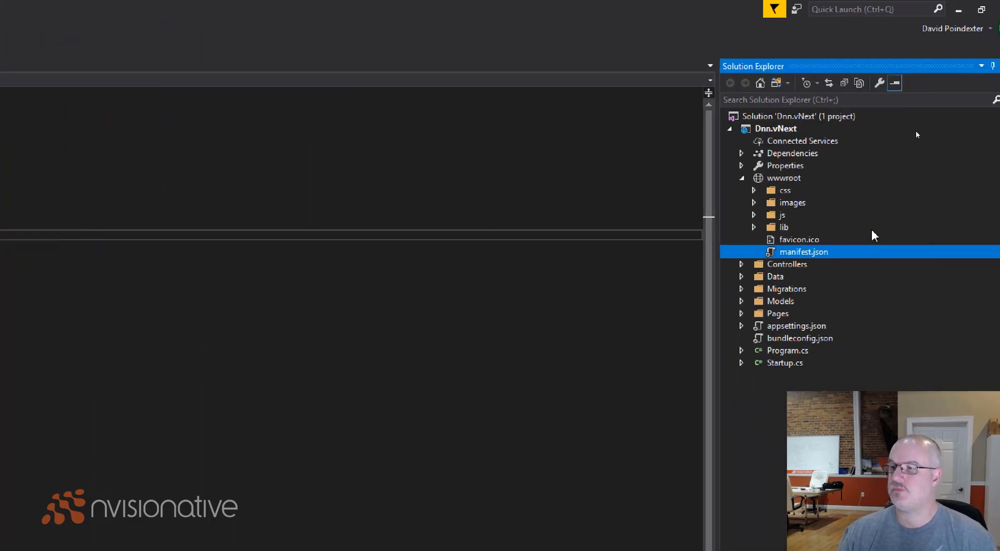
Step: Expand wwwroot images to reveal icon192x192.png and icon512x512.png, then select Startup.cs
left_click(753, 203)
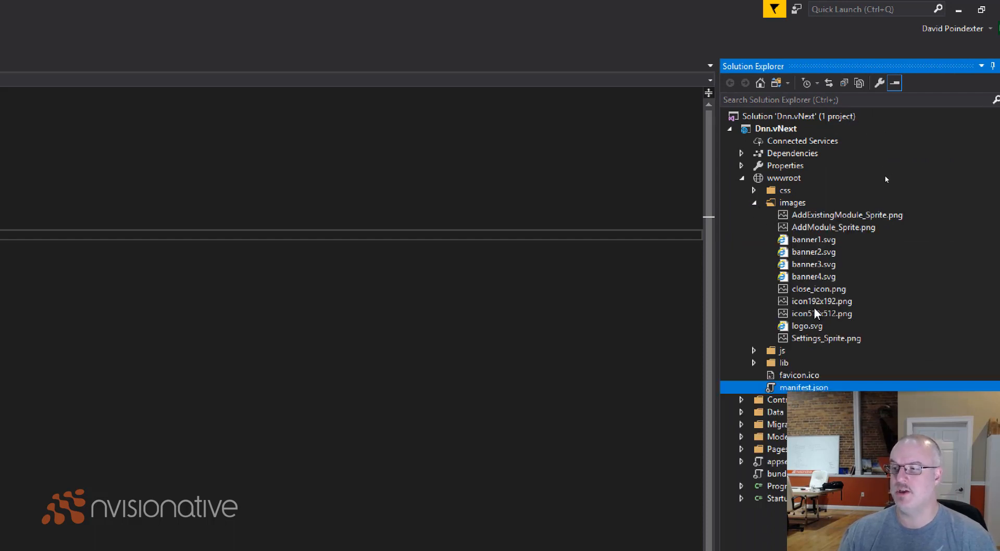
mouse_move(822, 301)
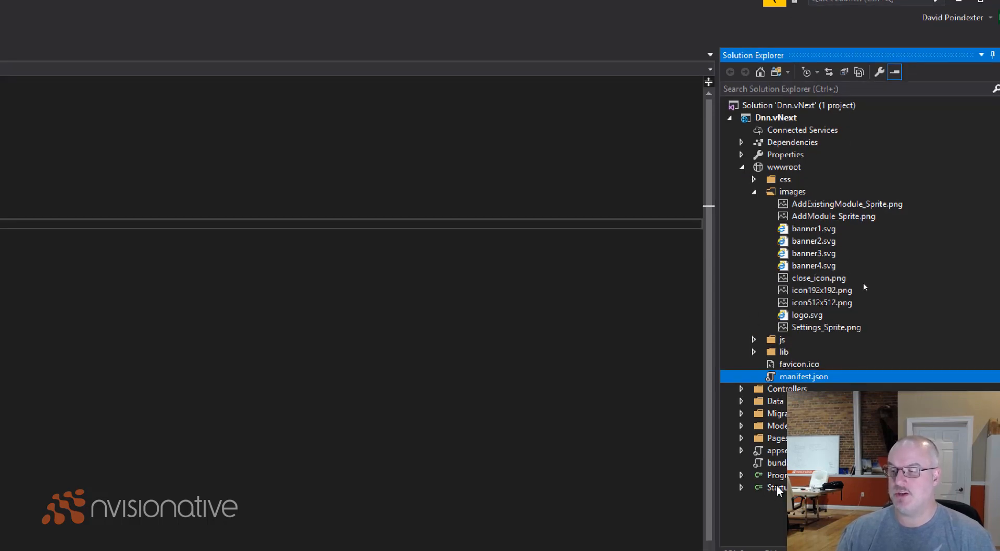
left_click(777, 488)
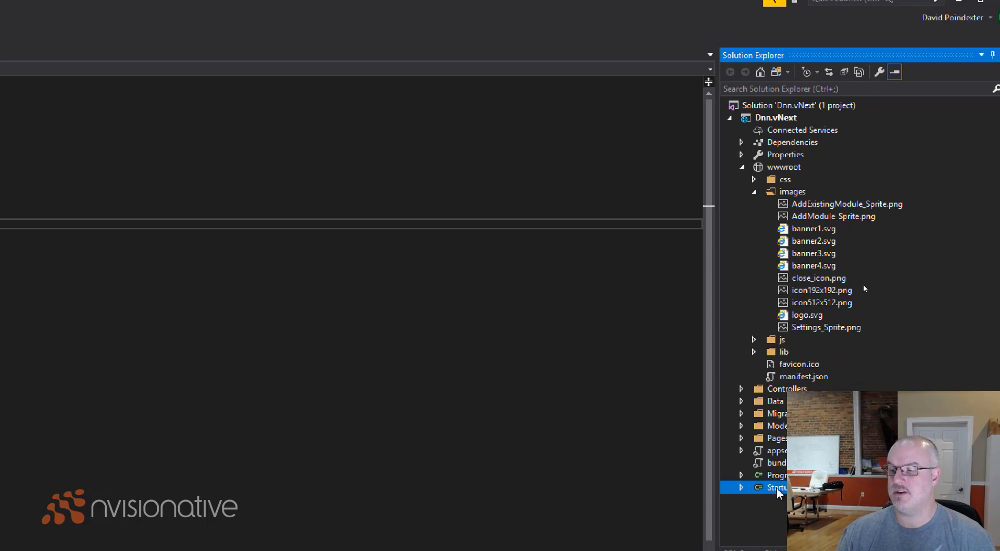
double_click(778, 488)
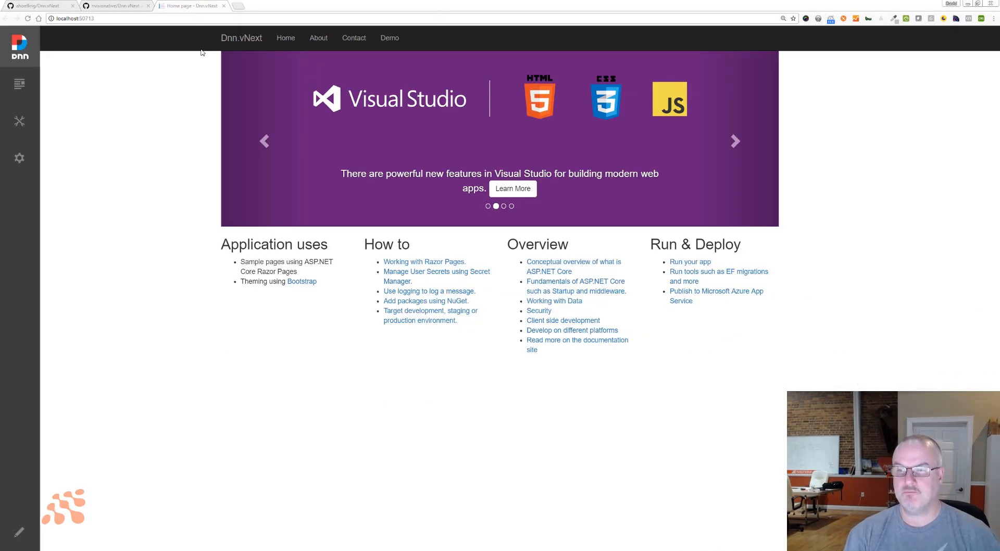
mouse_move(367, 55)
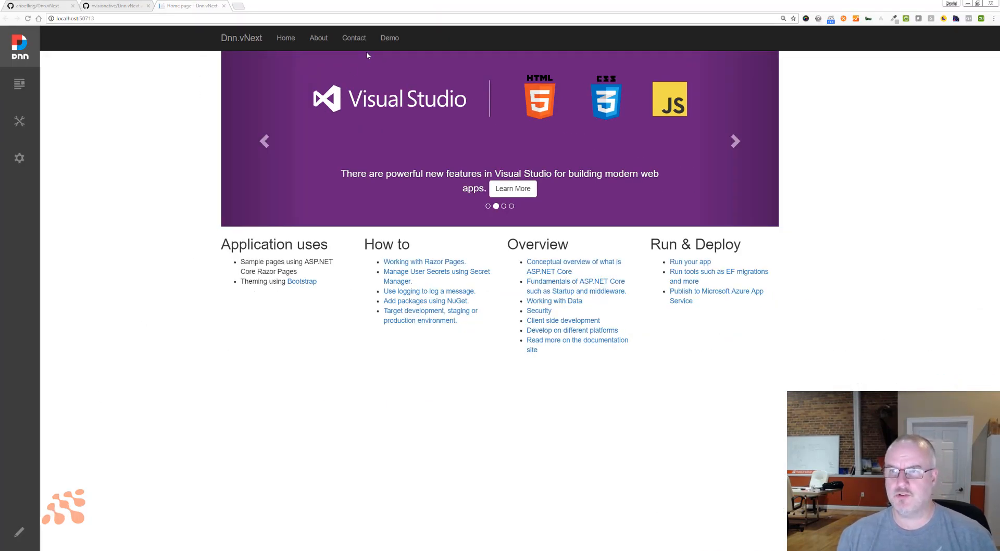
Step: Go to the running site's Demo page and add a greeting module into Row-Three-Right-Pane-7
left_click(389, 38)
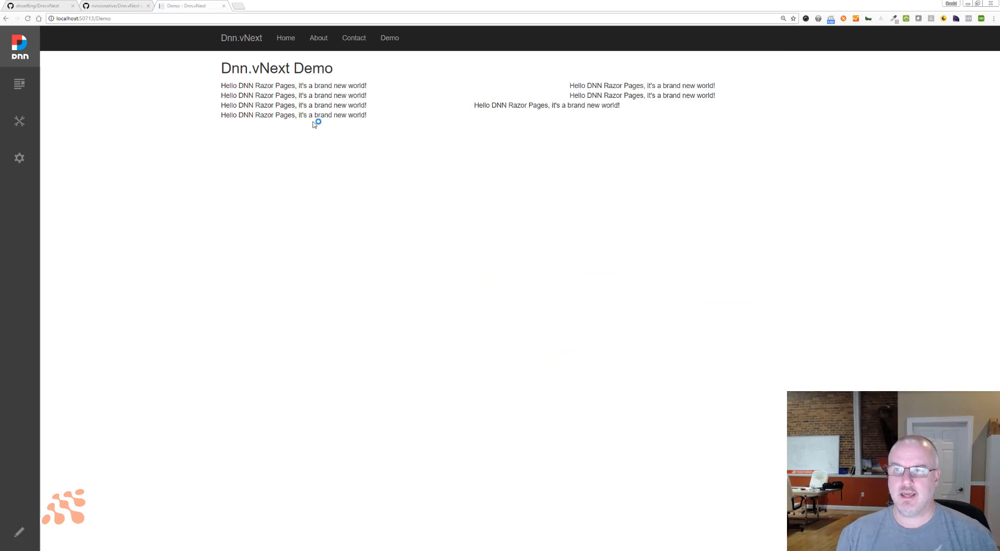
mouse_move(568, 129)
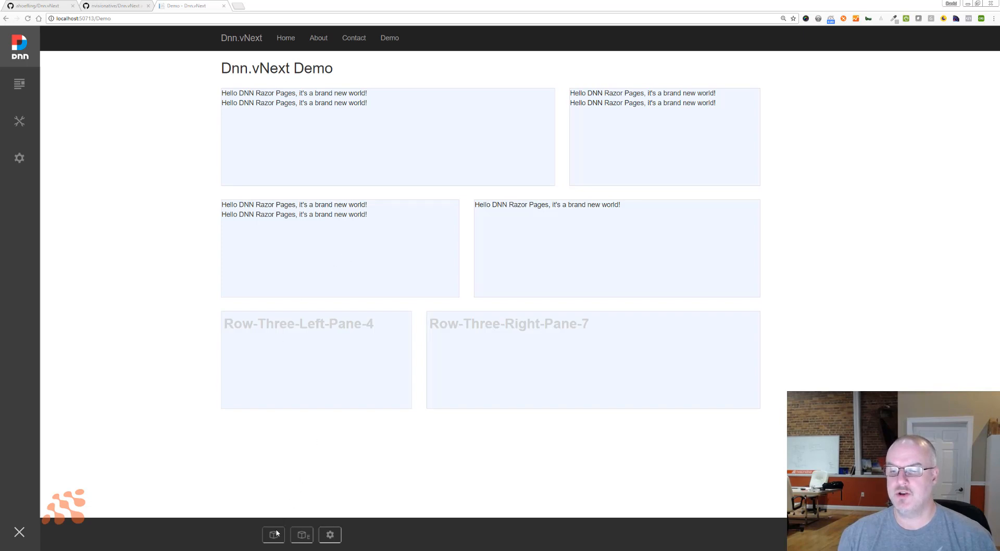
left_click(273, 535)
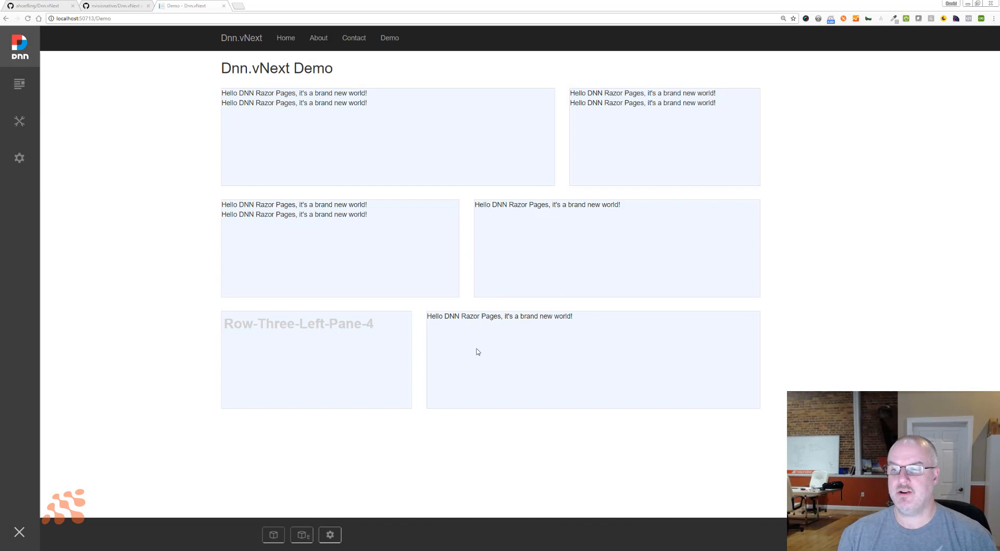
mouse_move(110, 477)
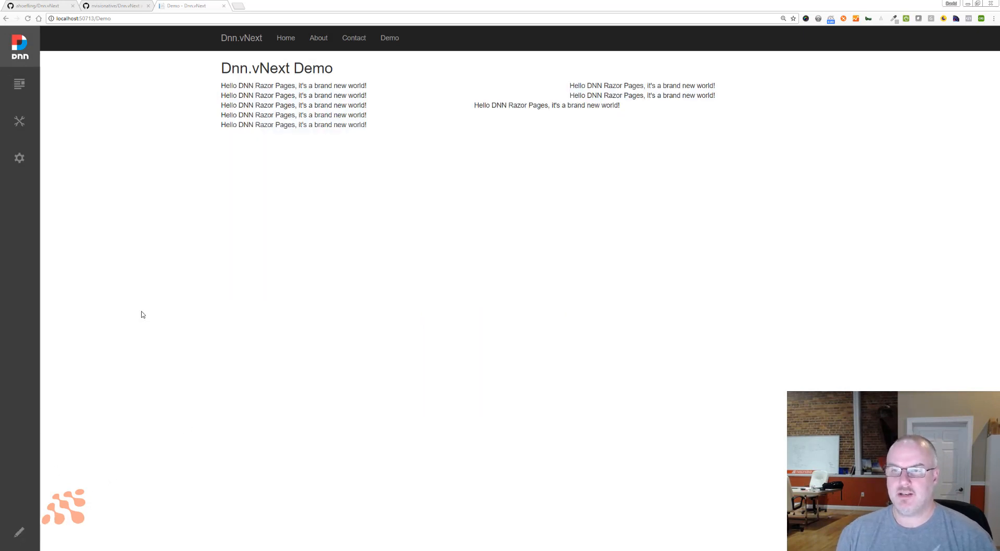
mouse_move(160, 167)
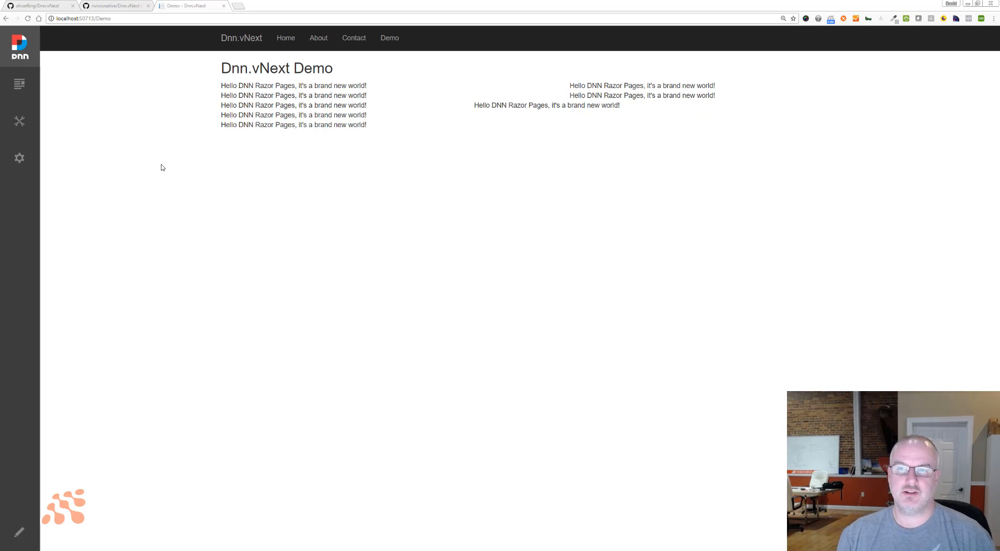
mouse_move(171, 250)
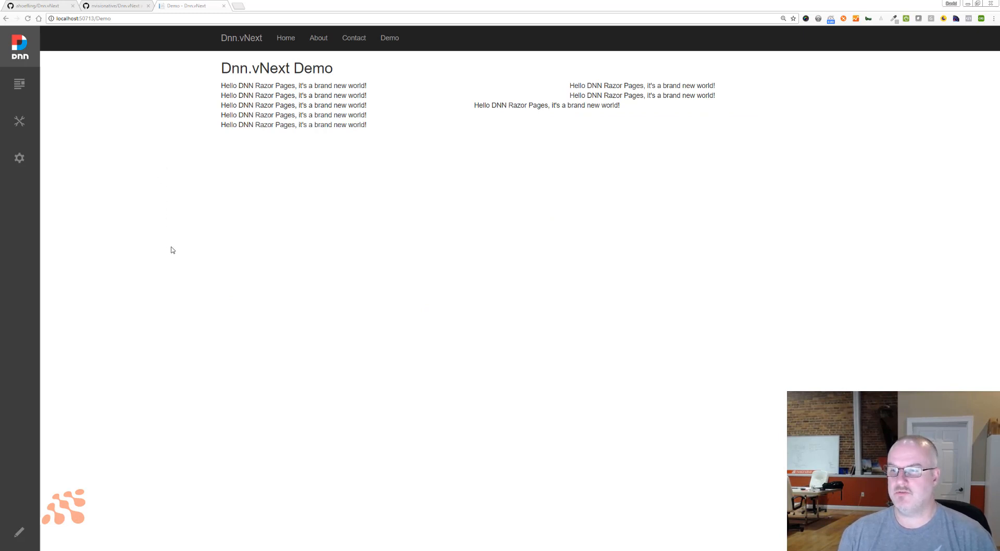
mouse_move(183, 311)
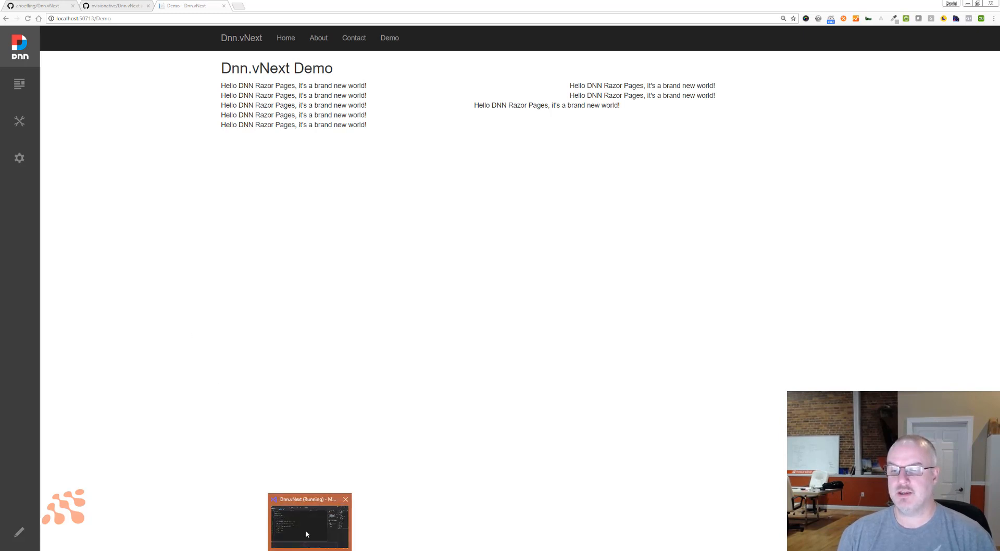
Step: In Tools Options search 'chrome', view Debugging General, leave ASP.NET JavaScript debugging unchecked, and confirm
left_click(308, 521)
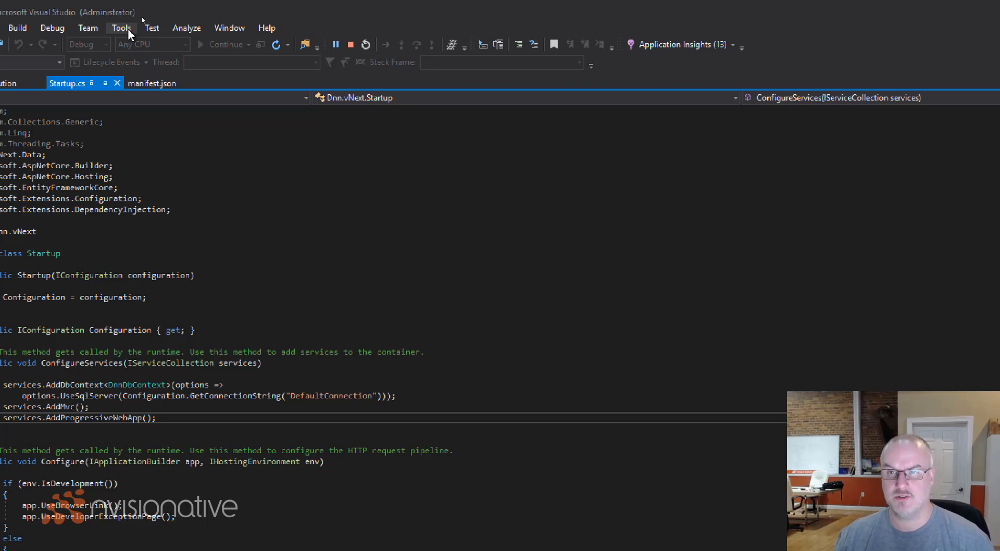
left_click(121, 28)
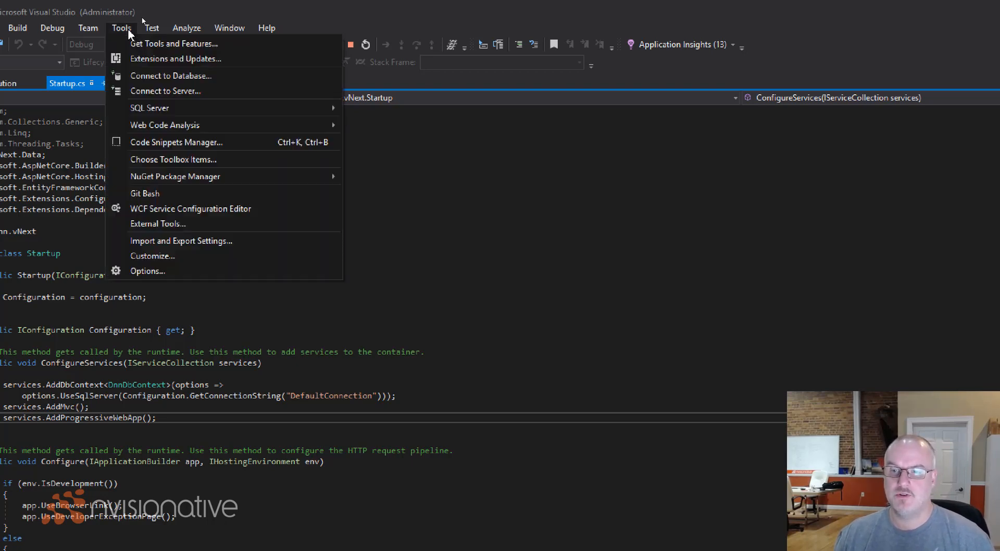
left_click(147, 271)
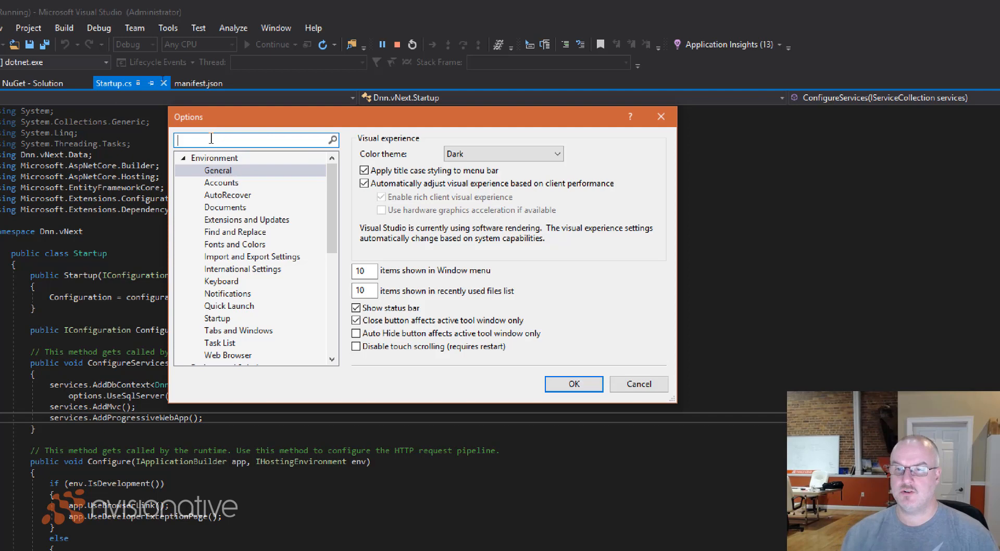
type("chrome")
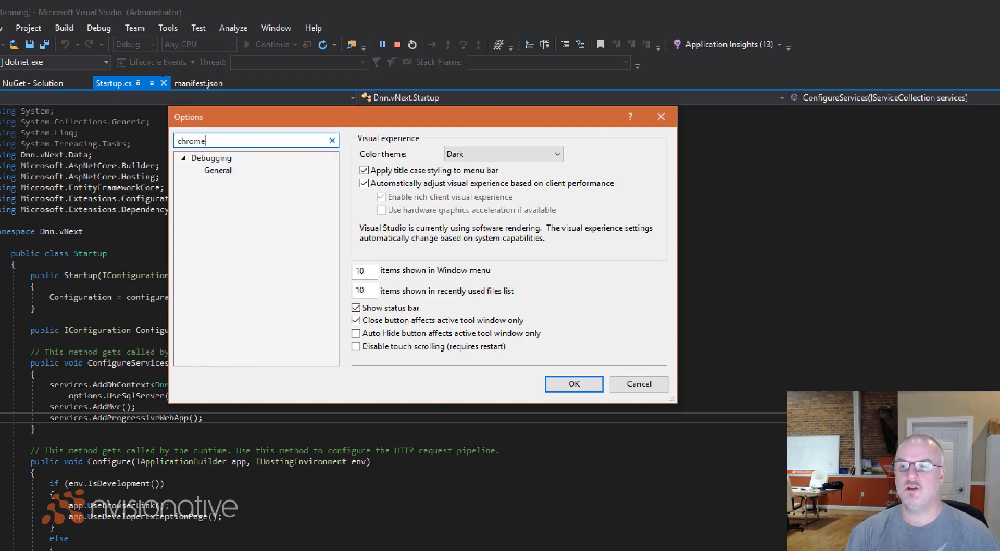
left_click(217, 170)
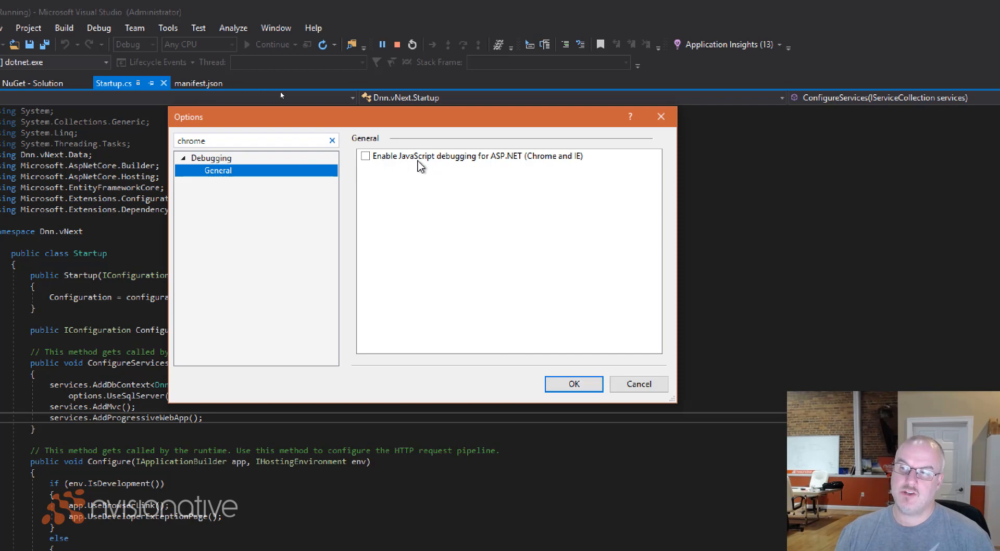
mouse_move(516, 167)
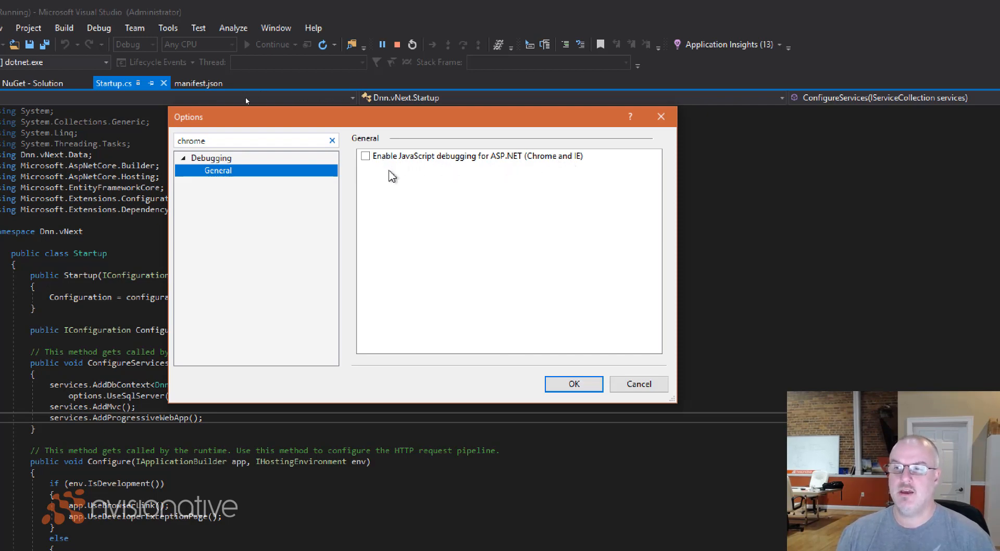
mouse_move(388, 165)
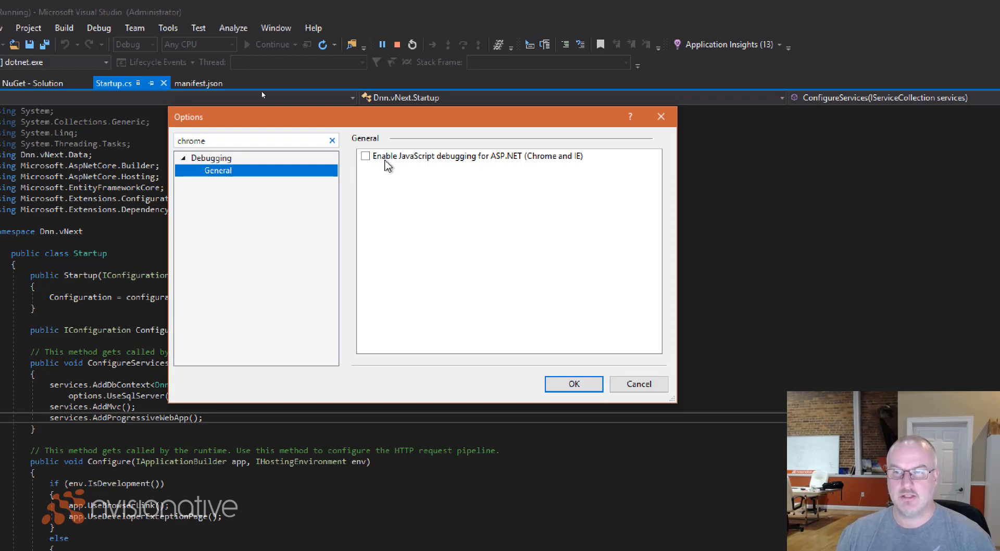
mouse_move(362, 166)
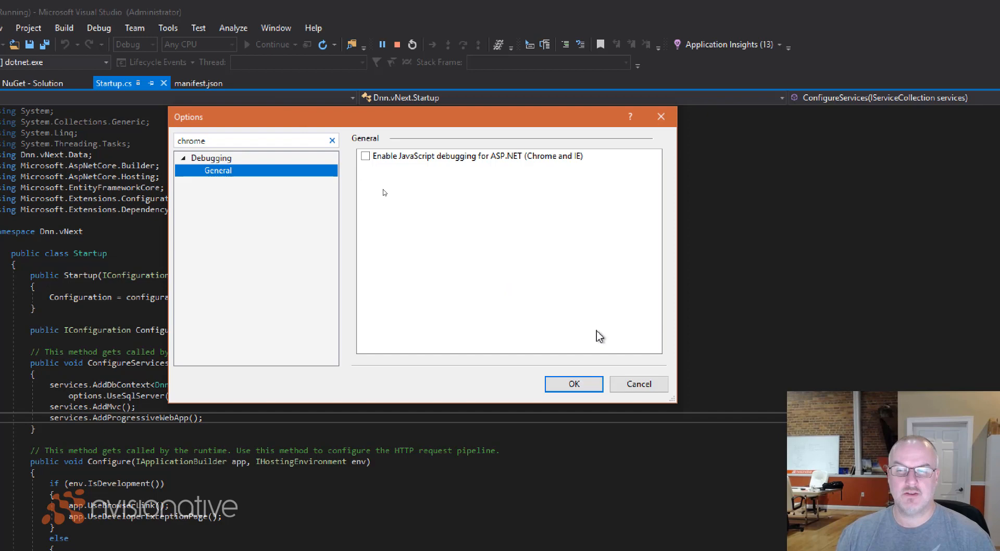
left_click(573, 383)
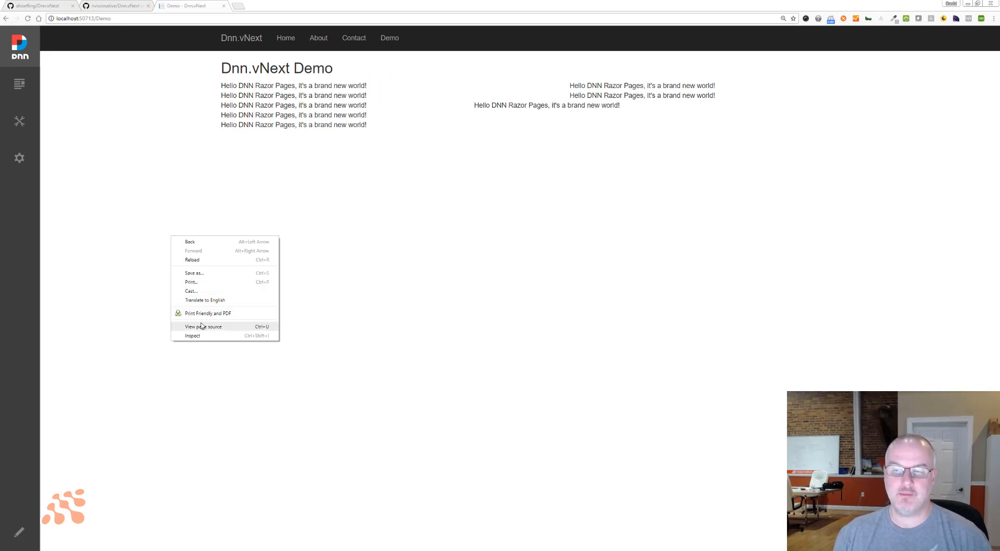
Step: Read the Demo page source down to the manifest link and serviceWorker registration, then return to Demo
left_click(203, 327)
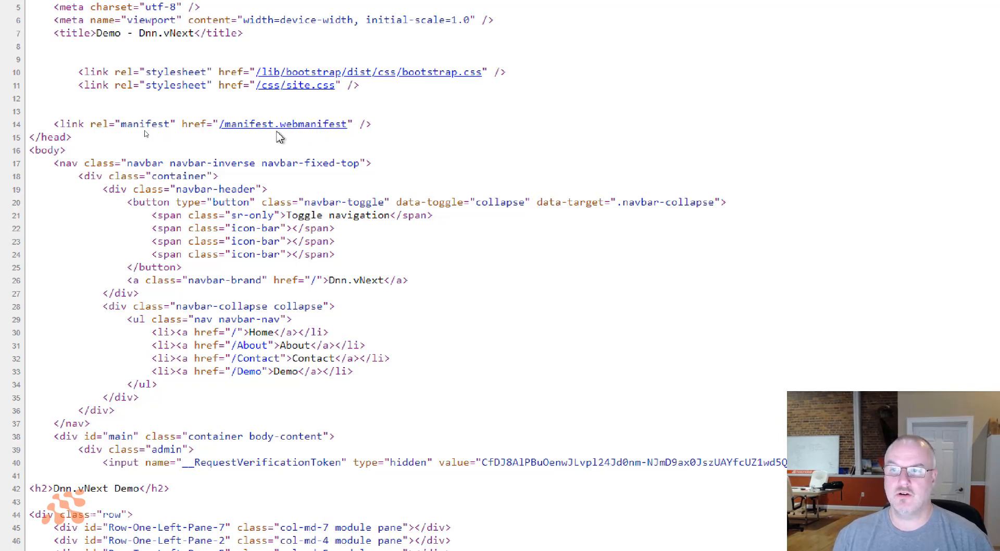
mouse_move(251, 149)
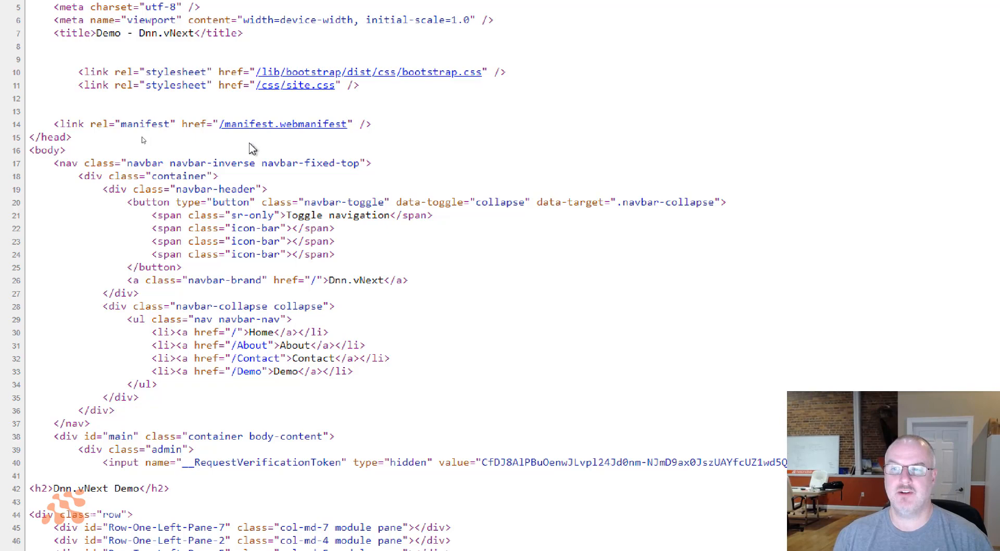
mouse_move(300, 126)
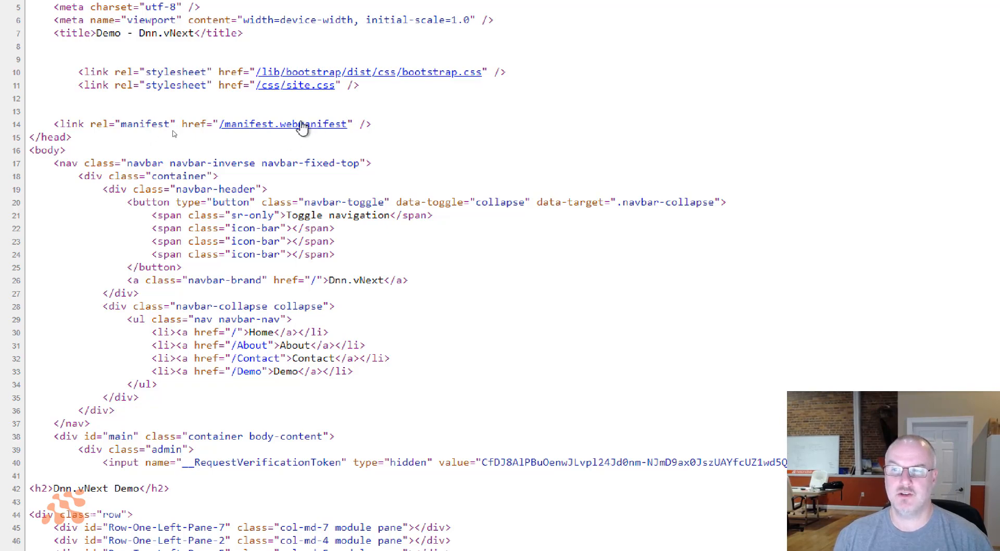
mouse_move(268, 178)
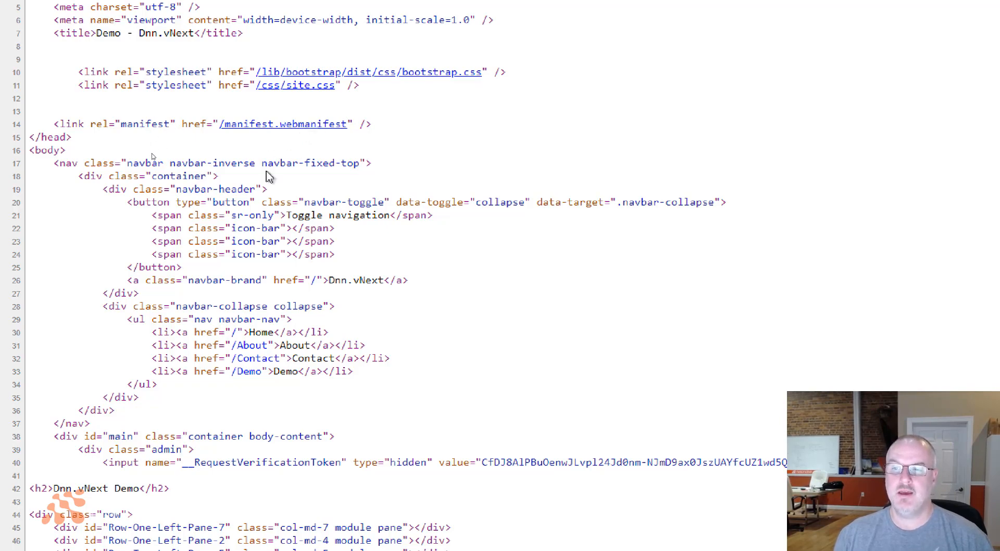
scroll("down", 3)
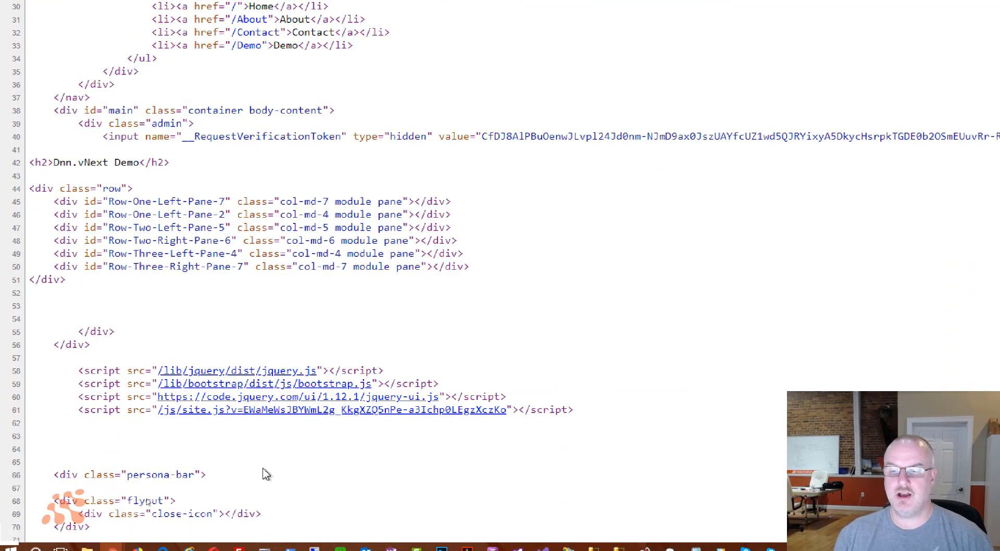
scroll("down", 3)
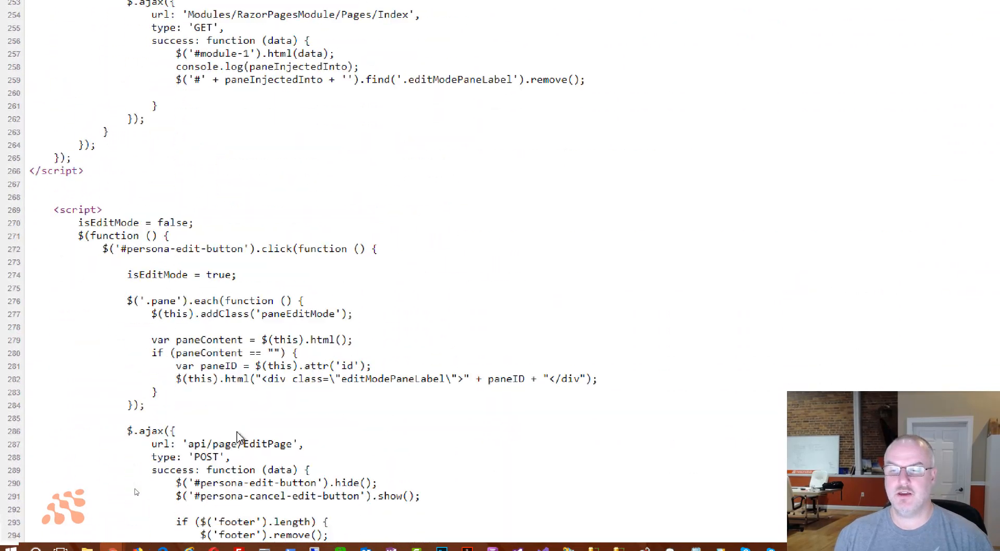
scroll("down", 3)
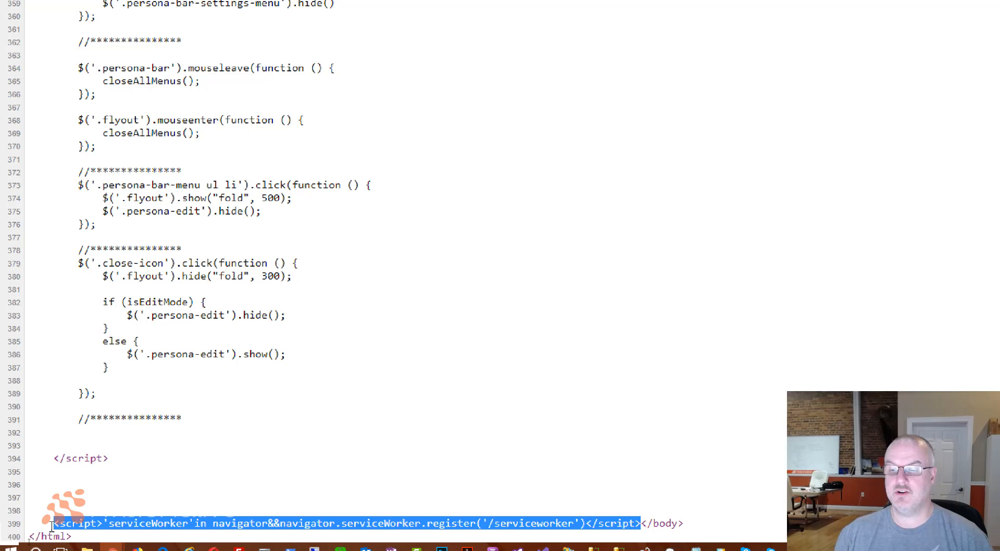
mouse_move(318, 440)
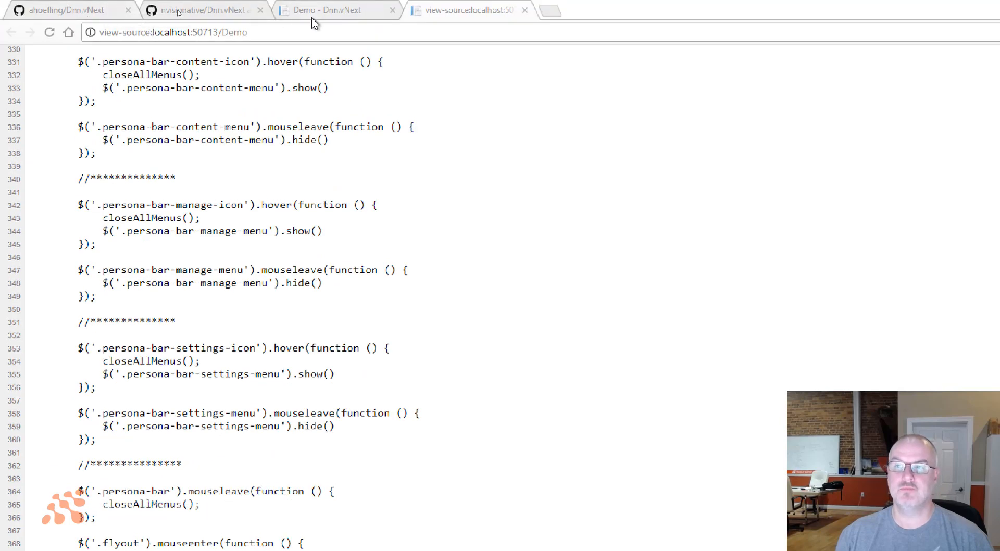
left_click(332, 10)
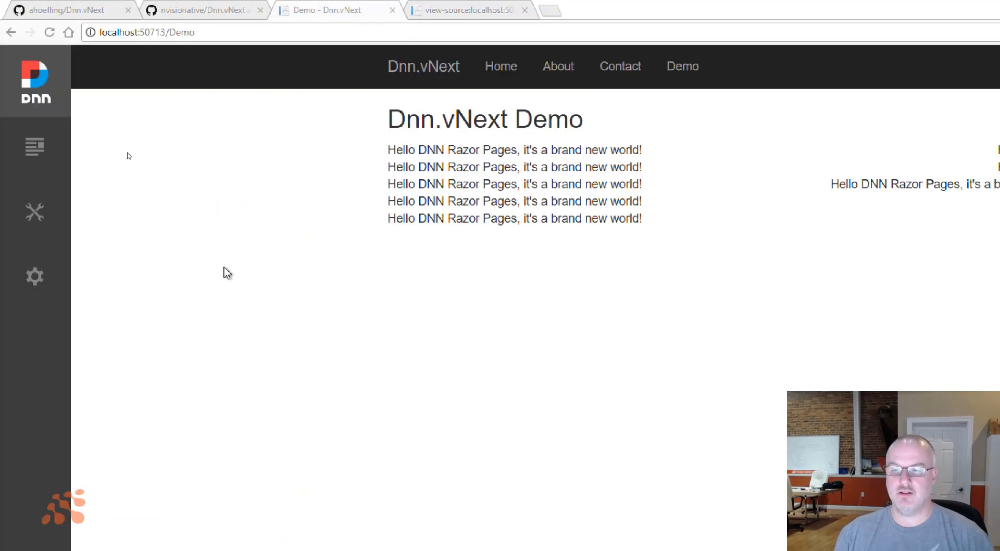
Step: Inspect the Demo page in developer tools and show its localhost service worker status
right_click(228, 273)
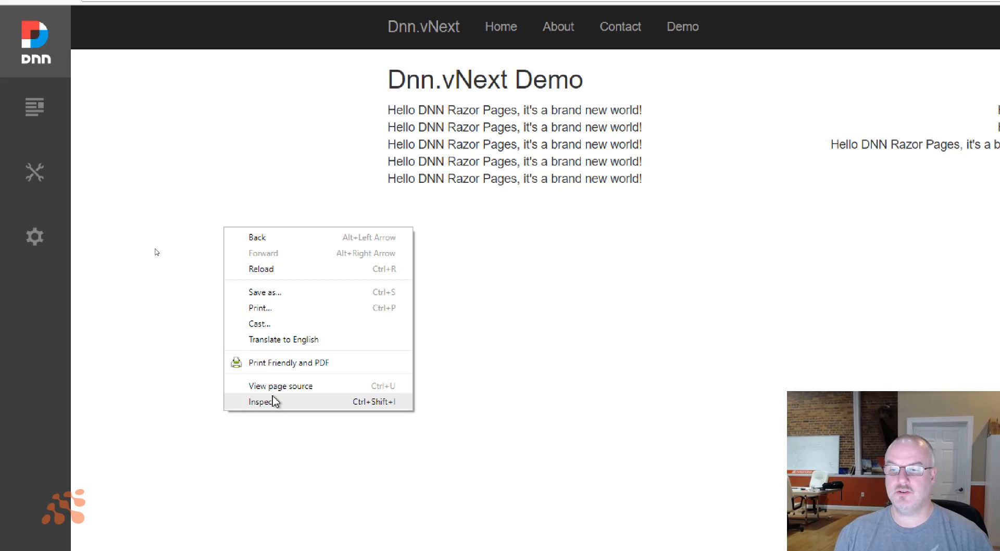
left_click(260, 402)
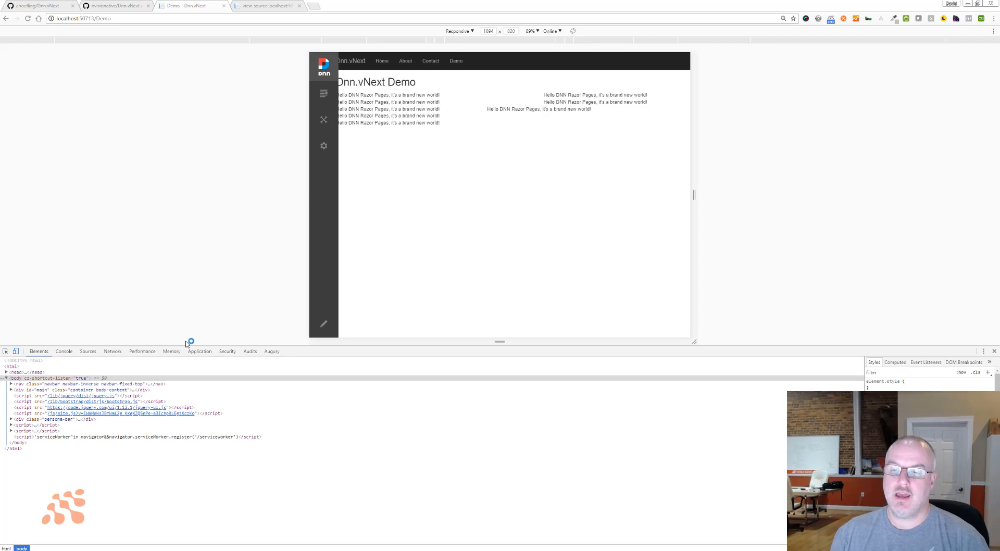
left_click(200, 351)
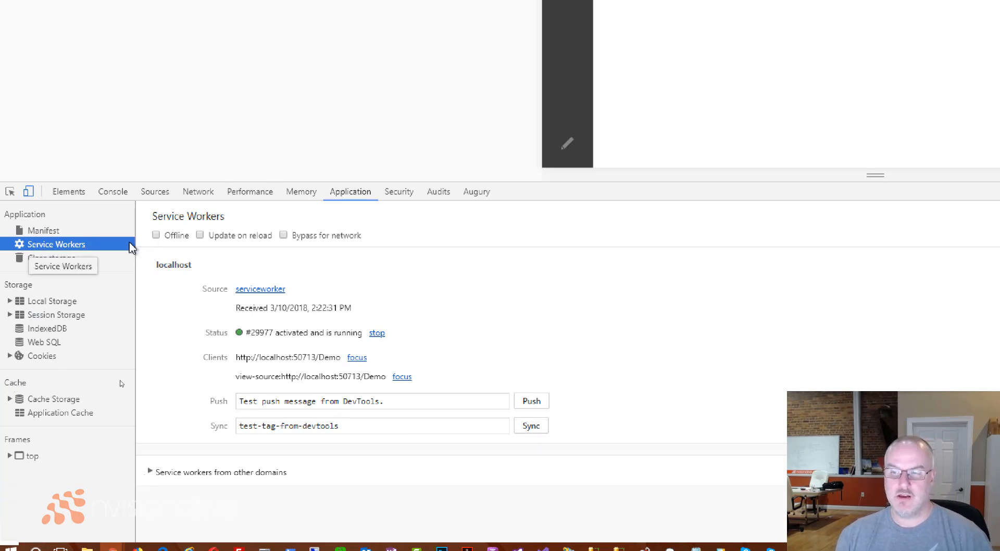
mouse_move(261, 288)
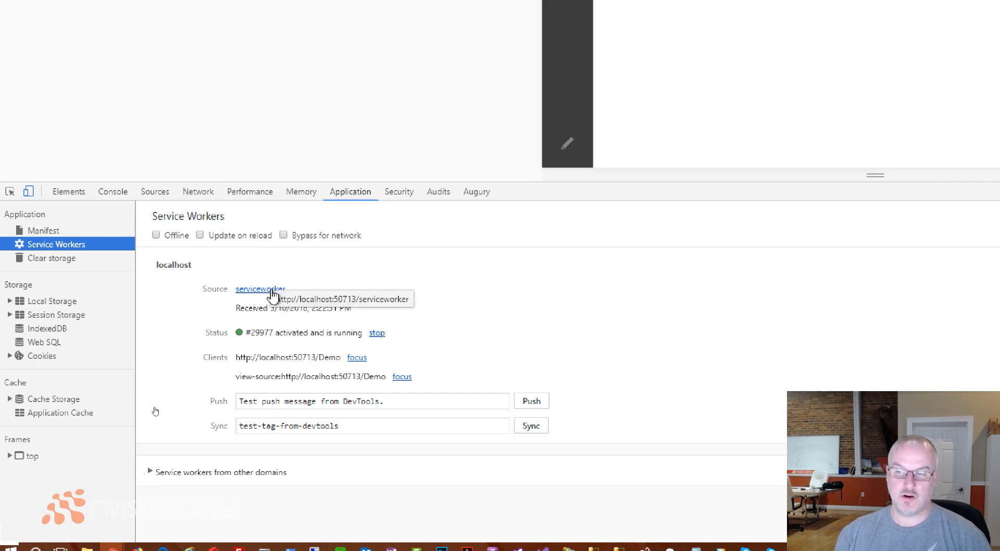
mouse_move(312, 340)
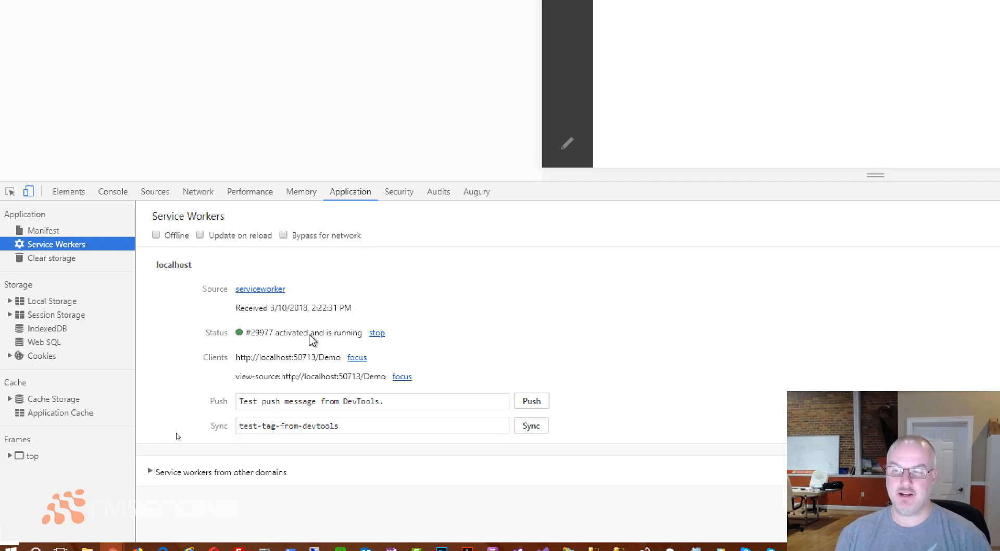
mouse_move(326, 319)
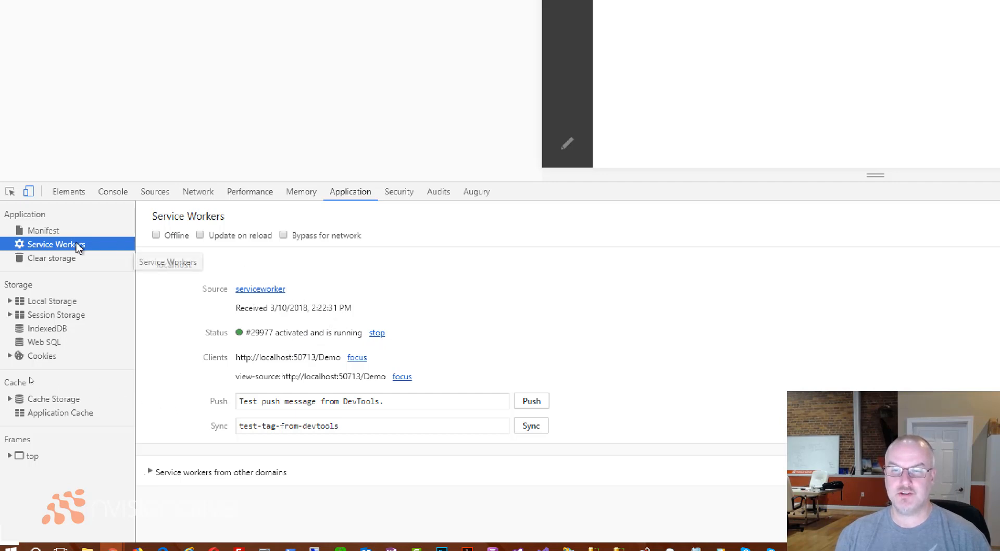
Step: Display the loaded manifest: DNN vNext PWA name, DNN PWA short name, standalone display and start URL
left_click(44, 231)
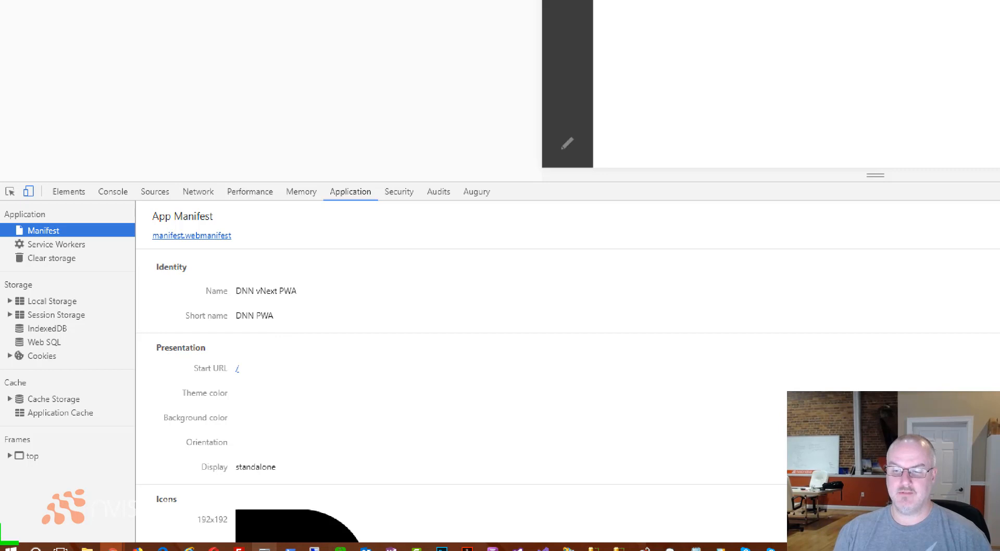
scroll("down", 3)
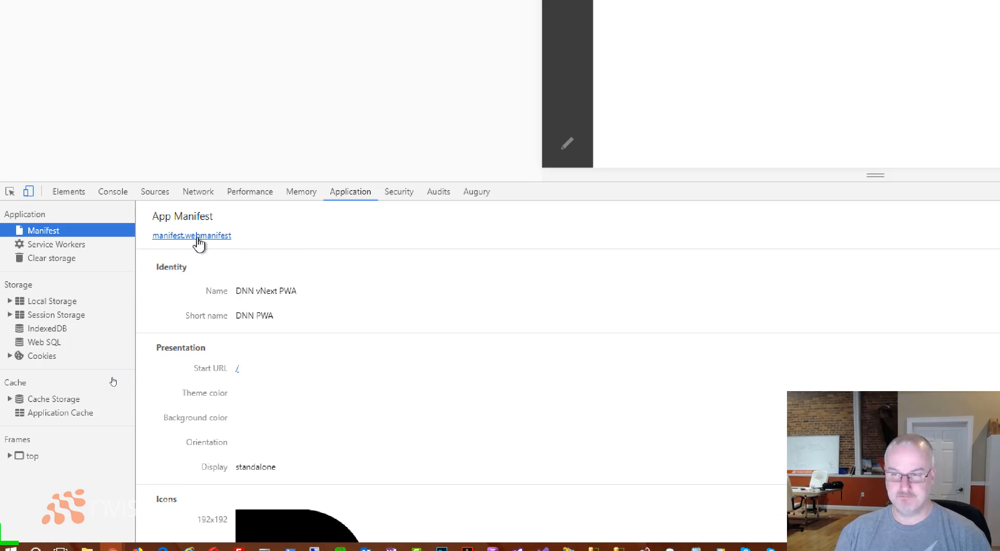
mouse_move(220, 238)
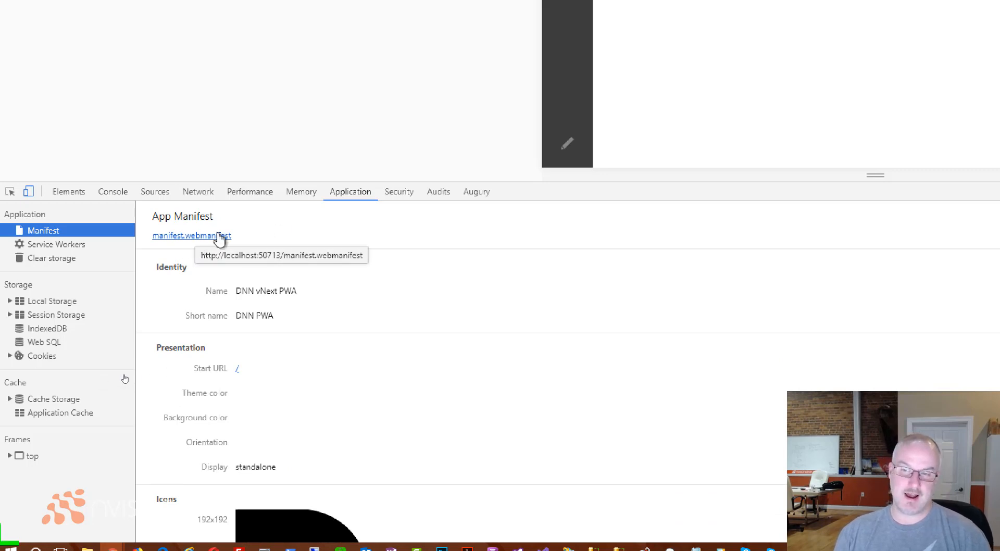
mouse_move(366, 161)
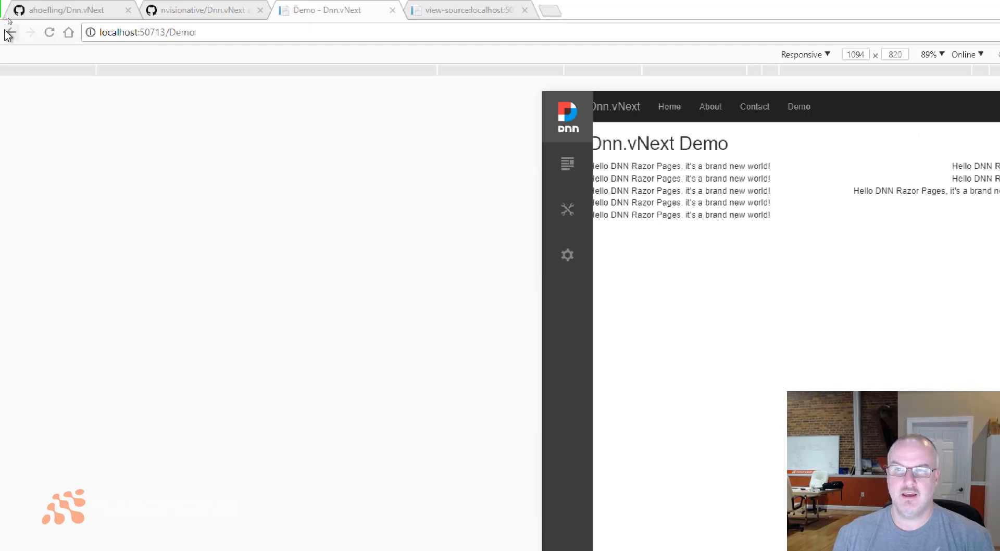
mouse_move(59, 59)
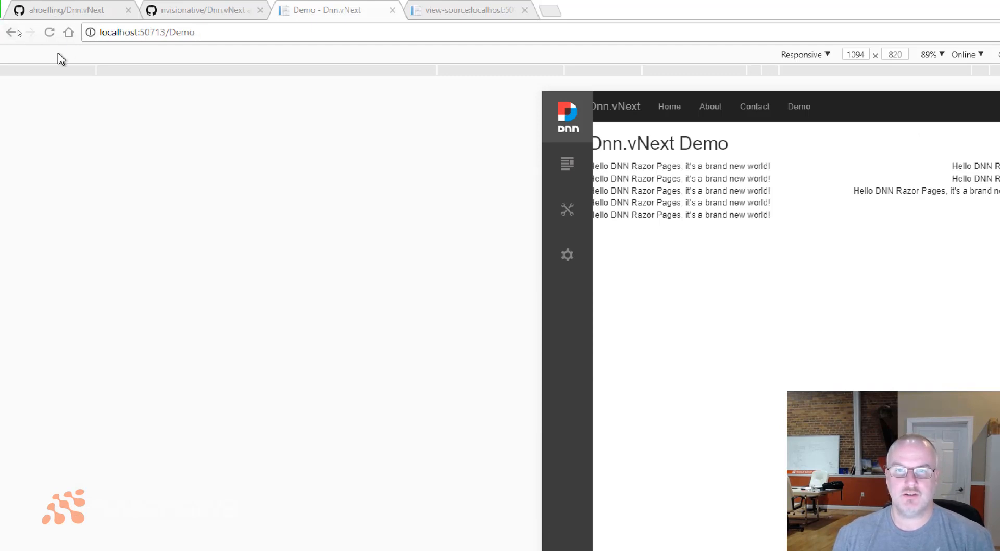